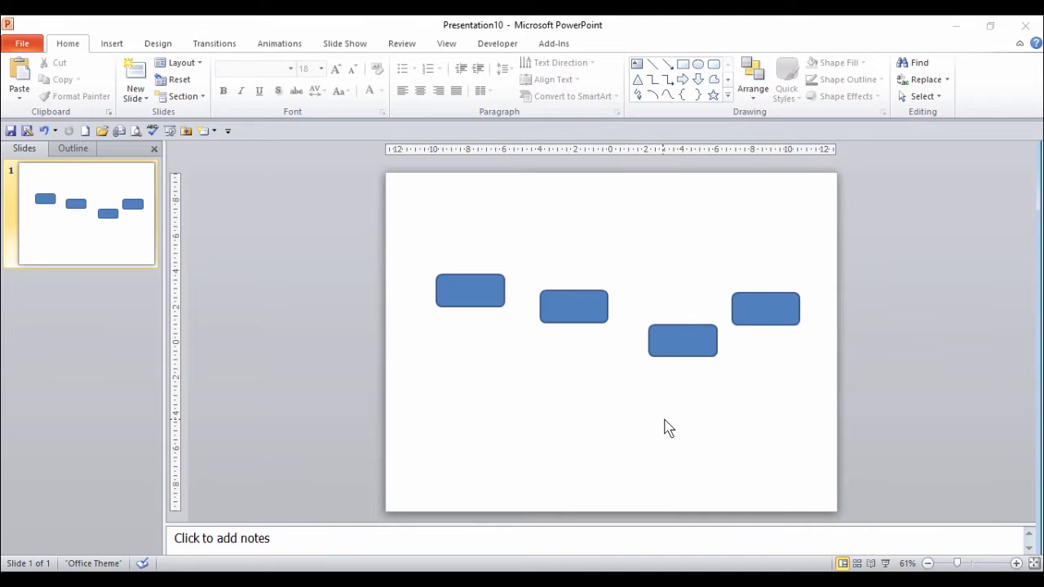
mouse_move(669, 416)
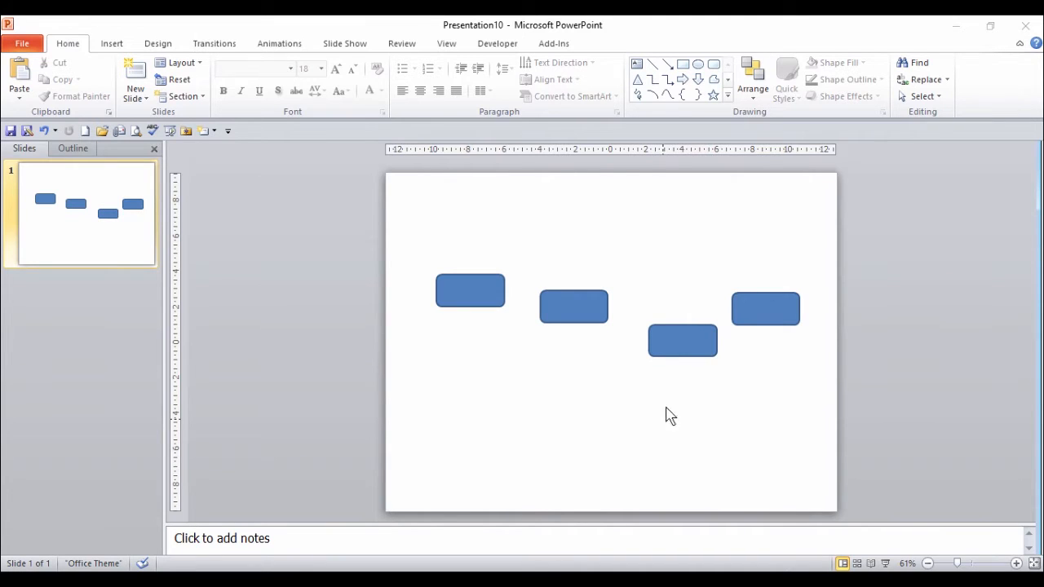
Drag the lower third rounded rectangle up toward the row of the other shapes.
click(682, 341)
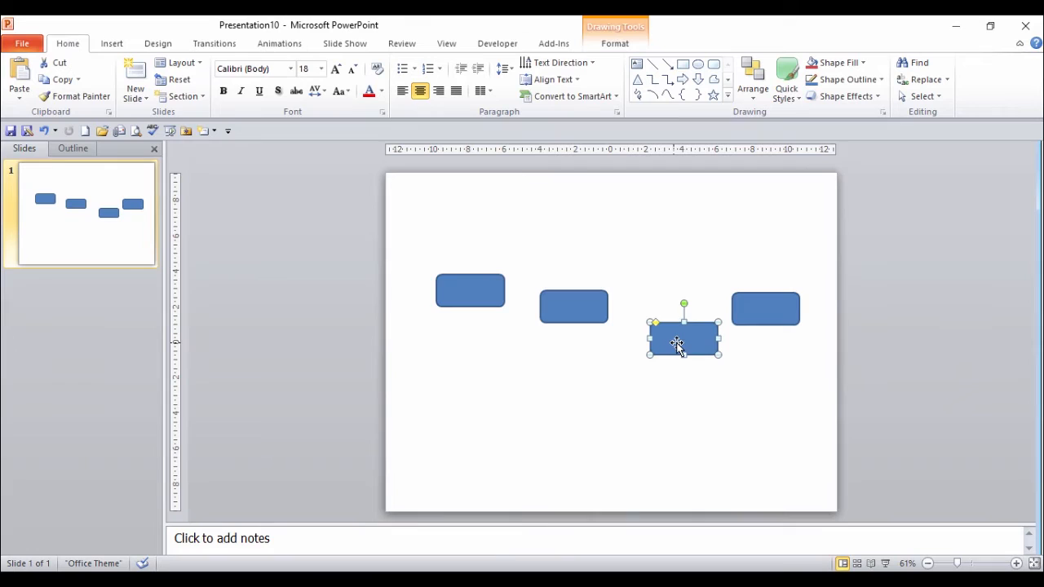
drag(684, 338, 662, 318)
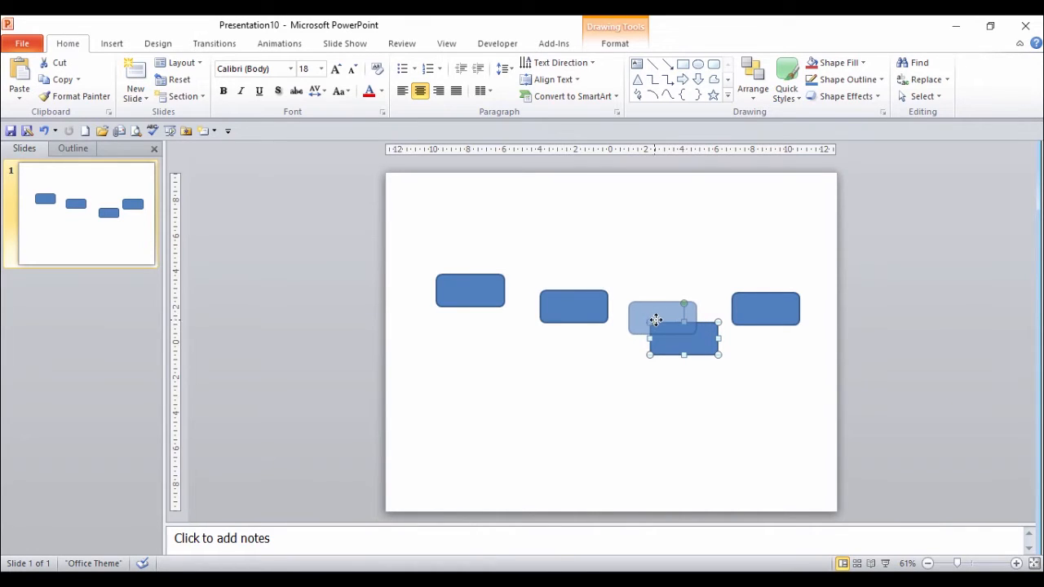
drag(684, 338, 659, 318)
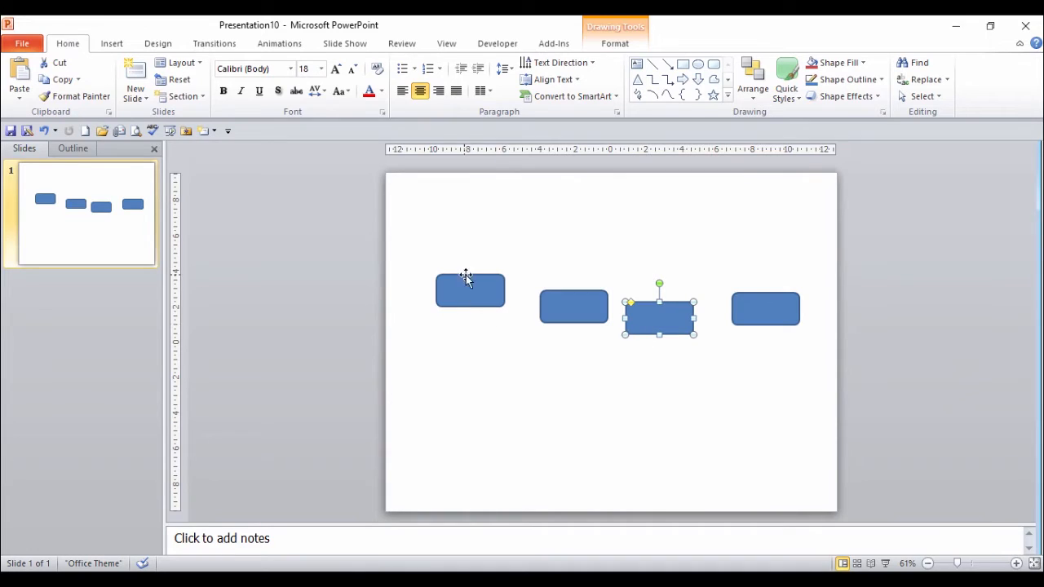
mouse_move(603, 379)
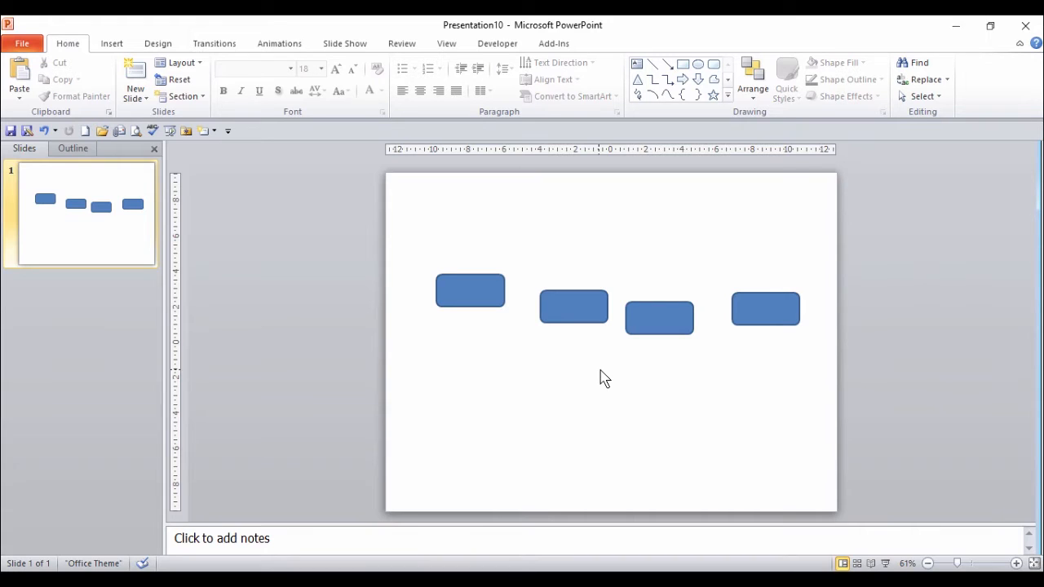
mouse_move(463, 301)
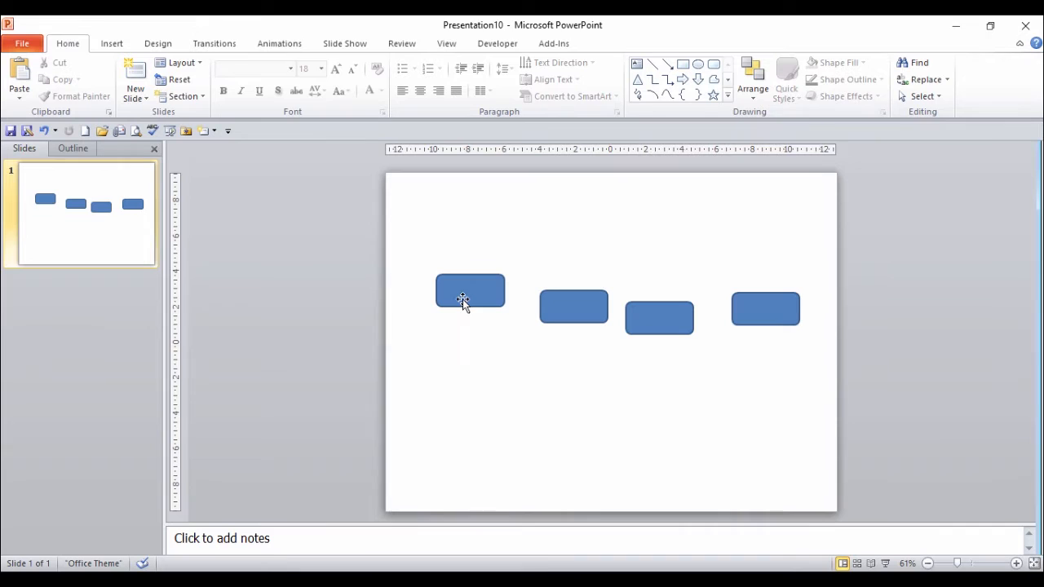
Shift-select the rectangles one by one to build a multi-shape selection.
click(470, 290)
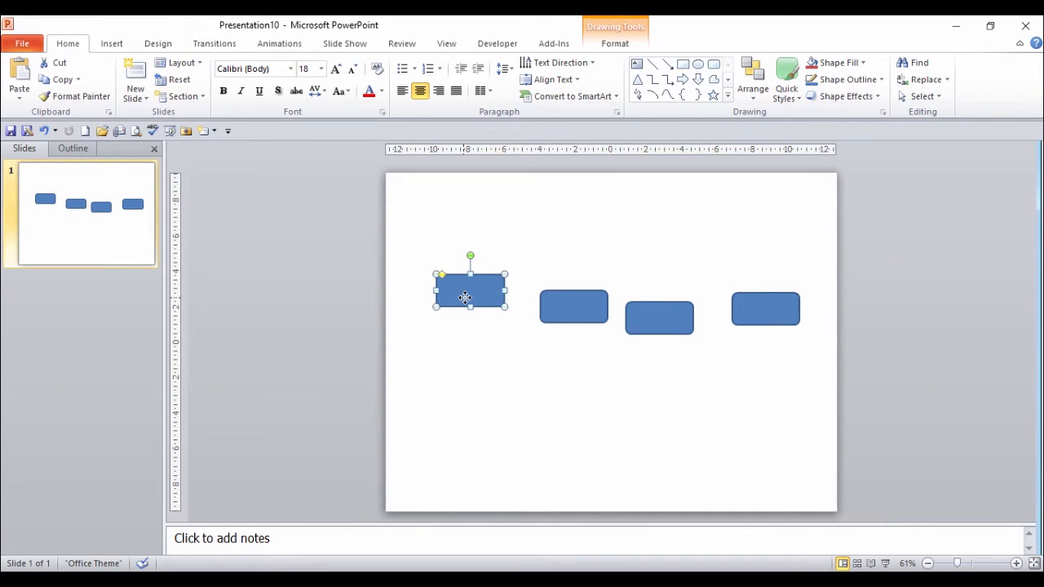
click(575, 307)
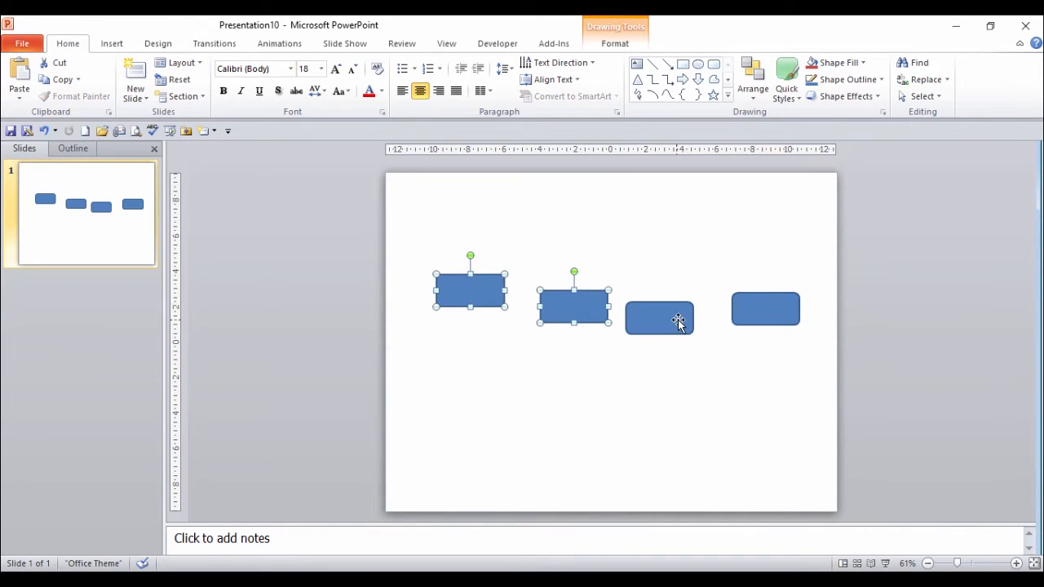
click(659, 318)
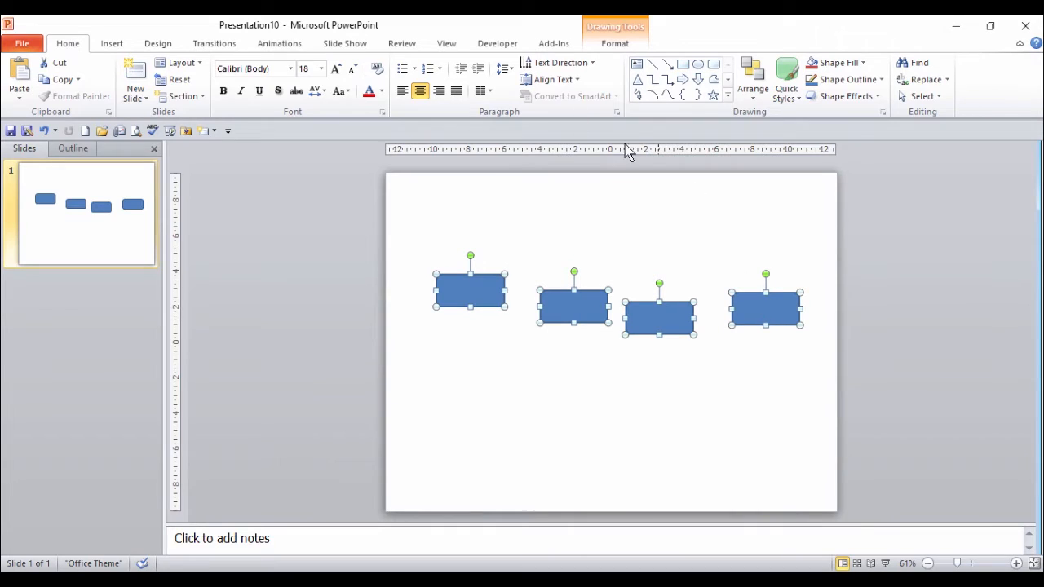
mouse_move(645, 45)
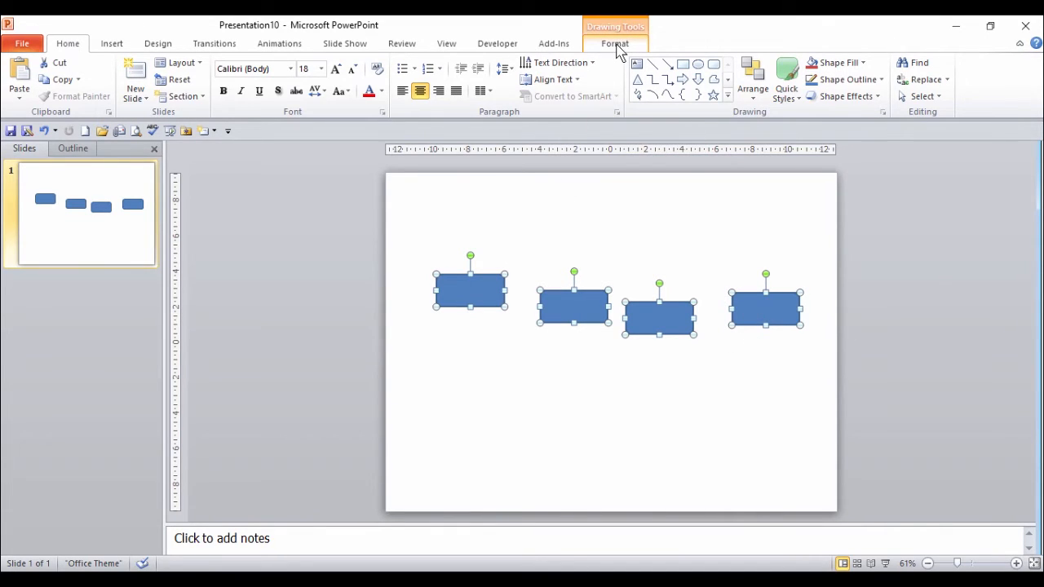
Apply Align Top from the Format Arrange group so the rectangles' top edges line up.
click(615, 42)
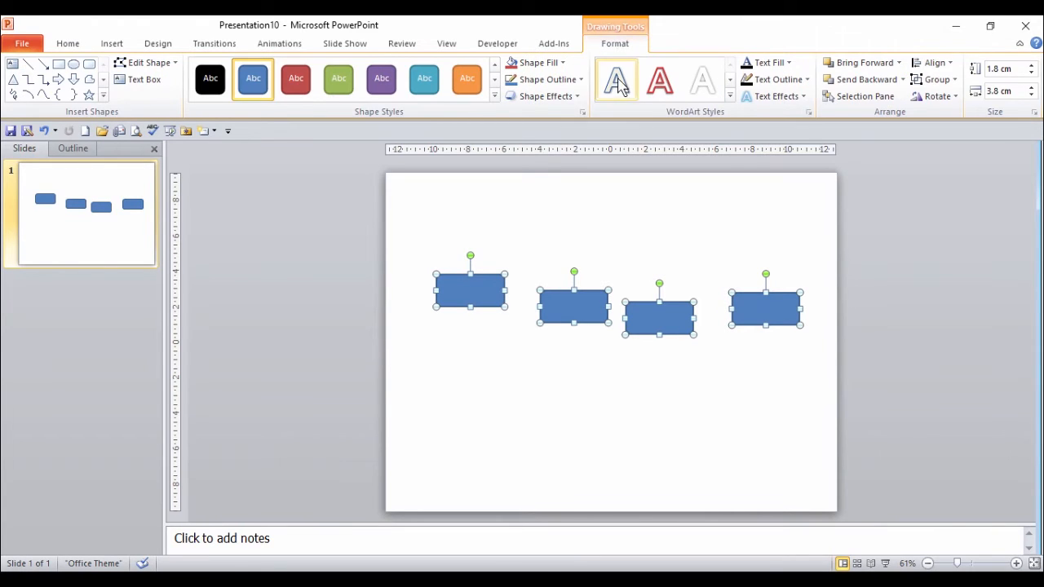
mouse_move(937, 79)
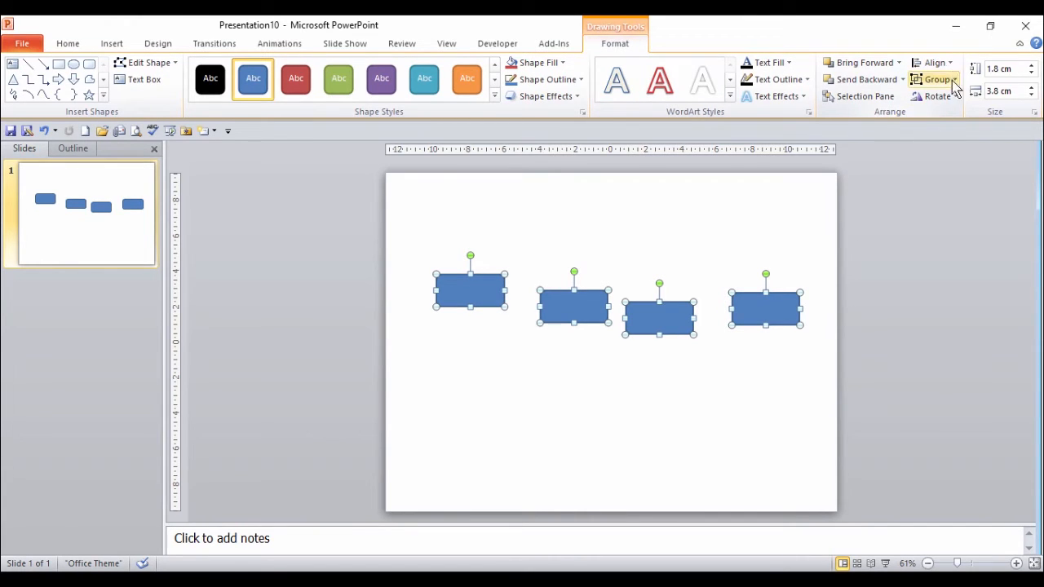
mouse_move(934, 62)
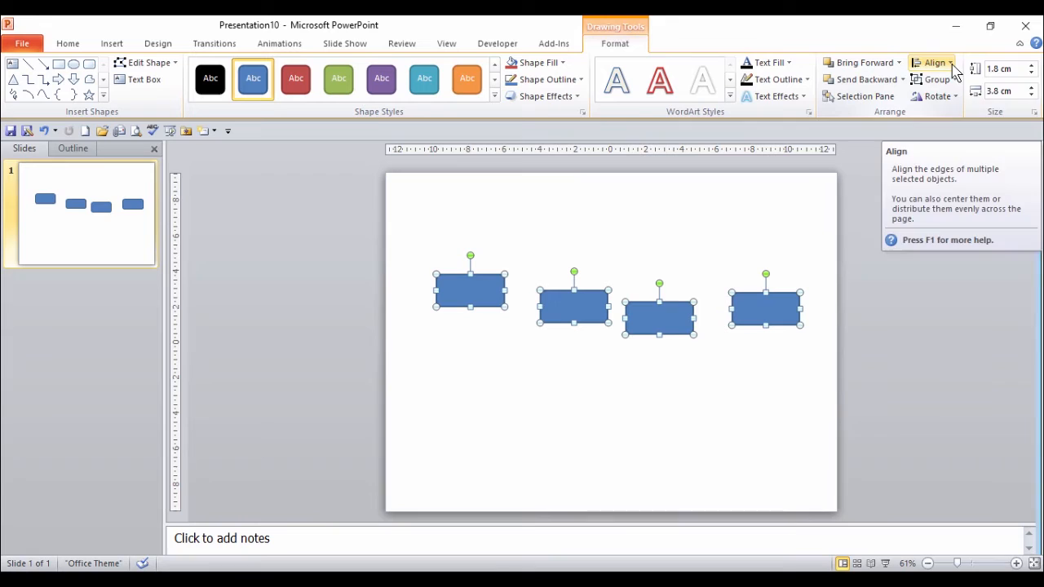
click(937, 62)
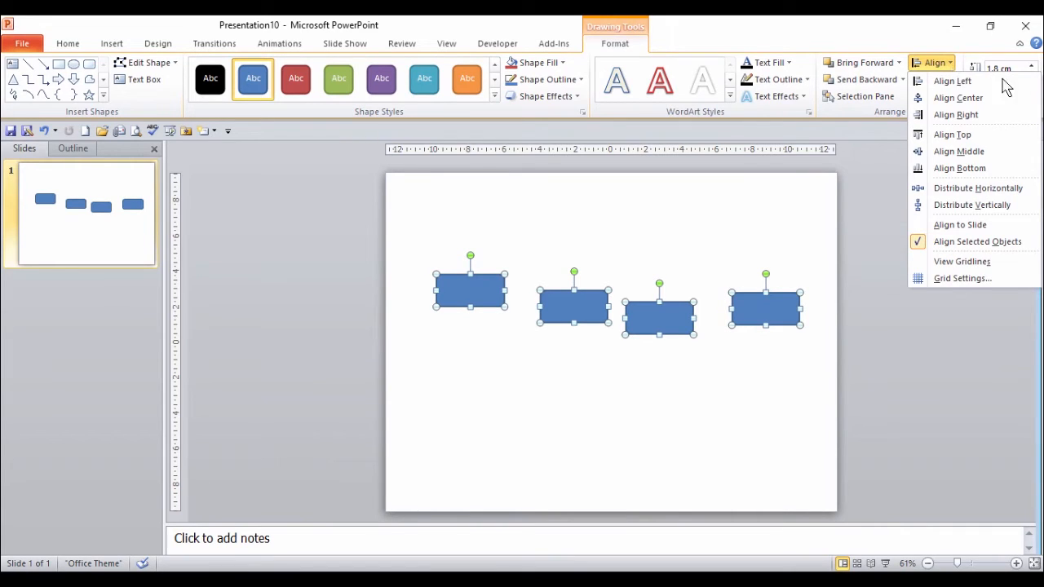
mouse_move(952, 82)
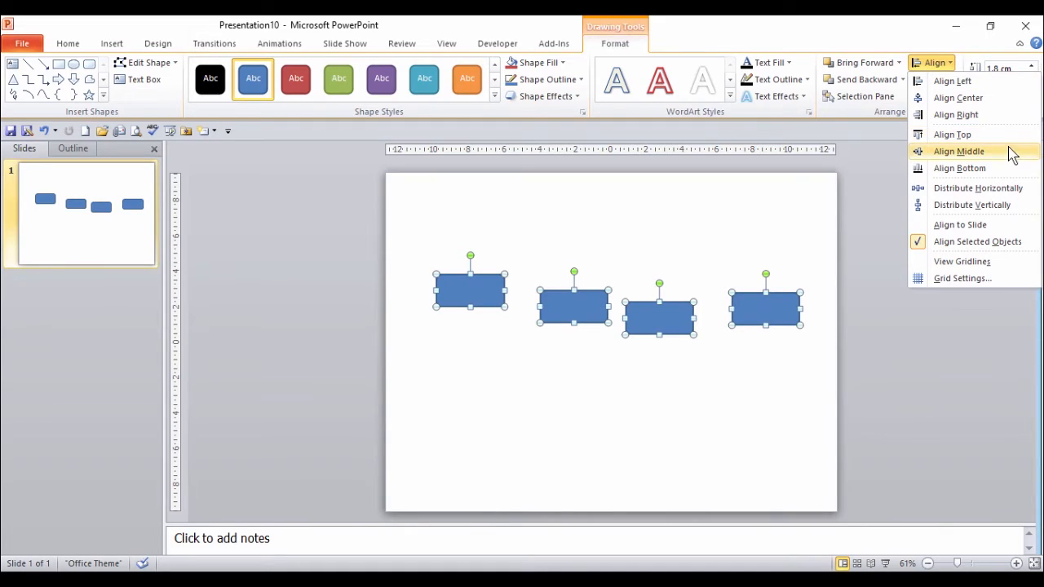
mouse_move(953, 134)
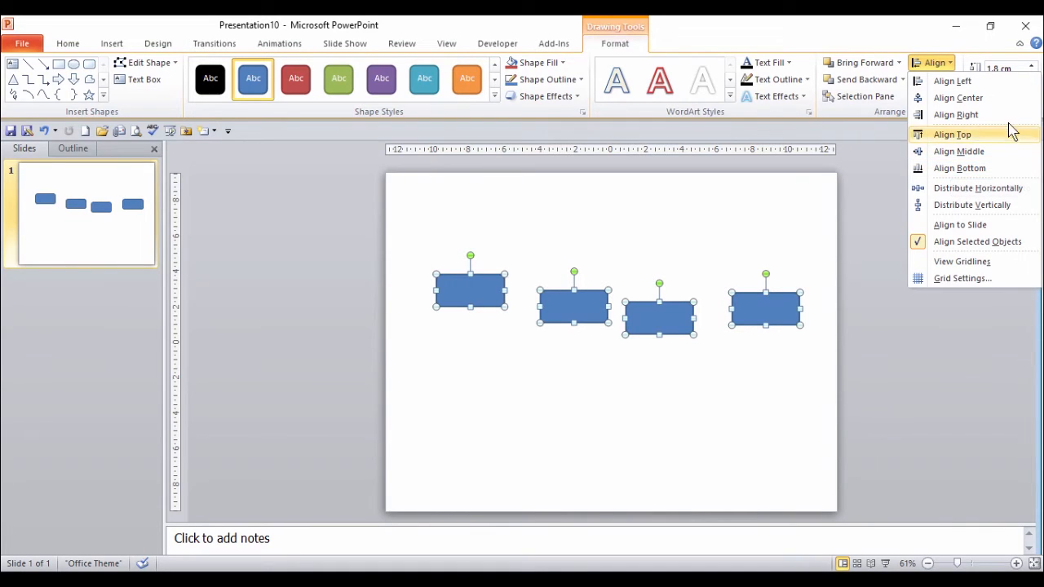
mouse_move(993, 150)
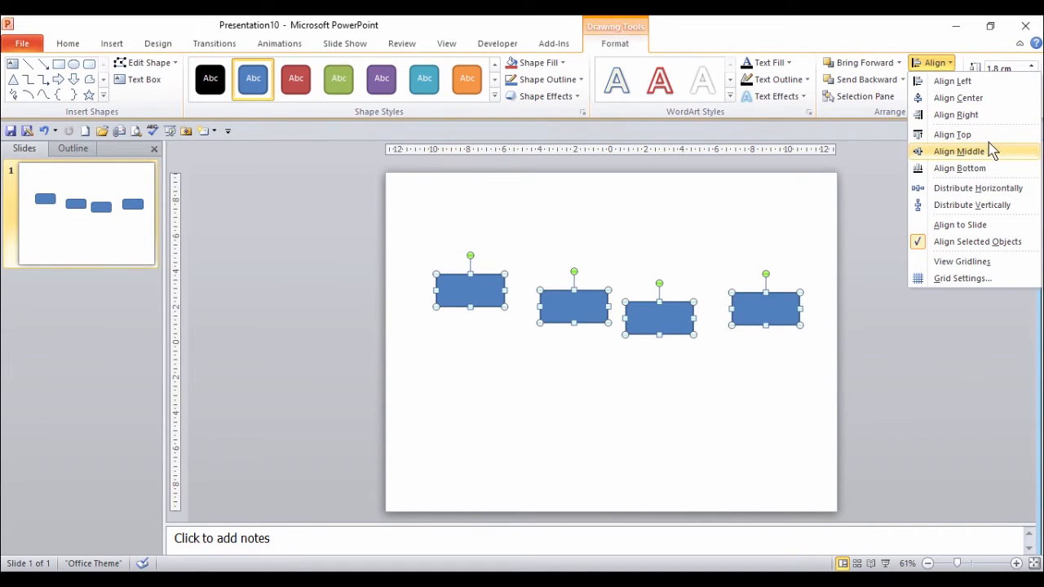
mouse_move(953, 134)
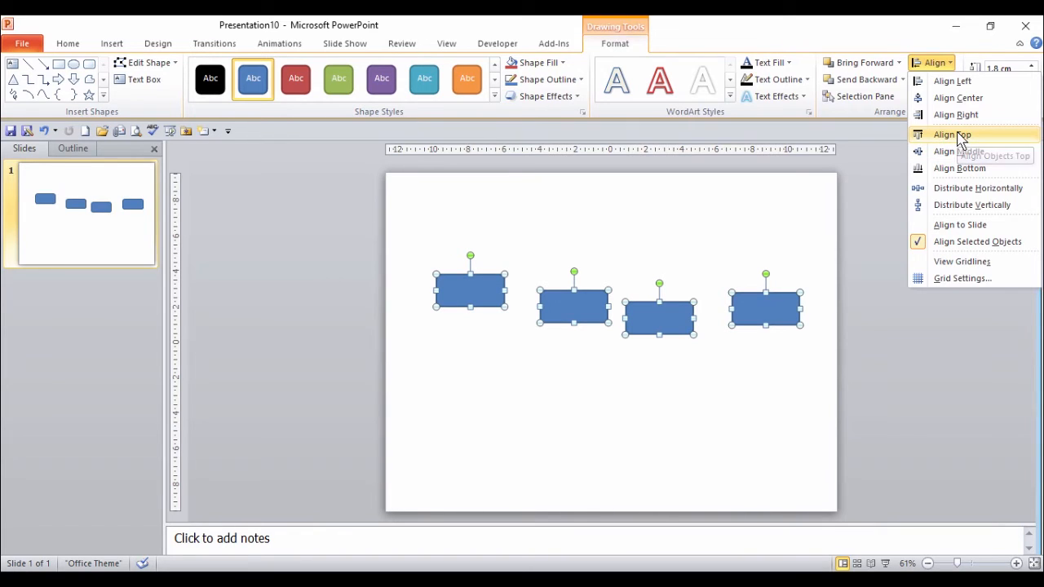
click(953, 134)
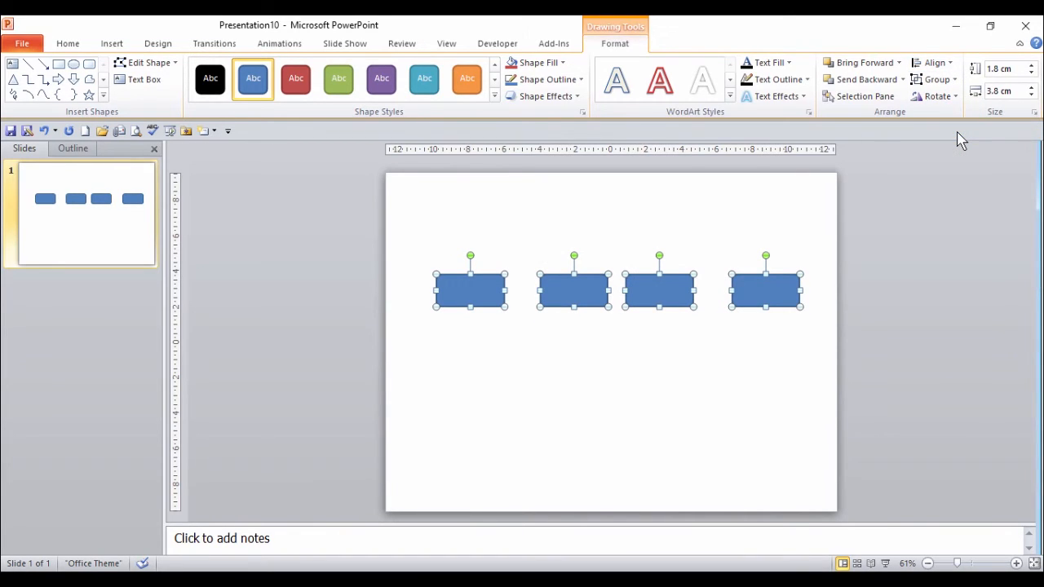
mouse_move(530, 308)
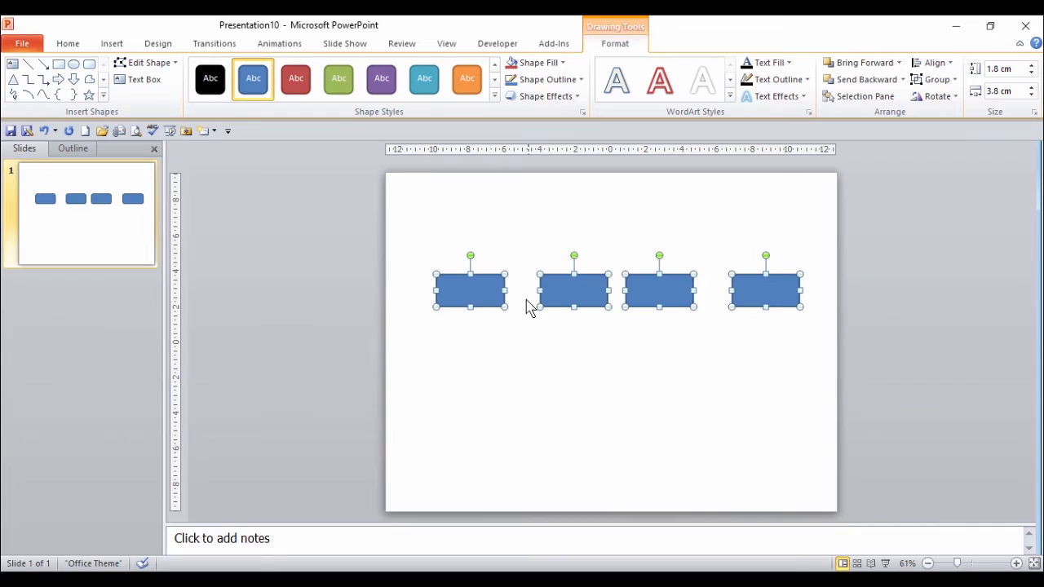
mouse_move(620, 300)
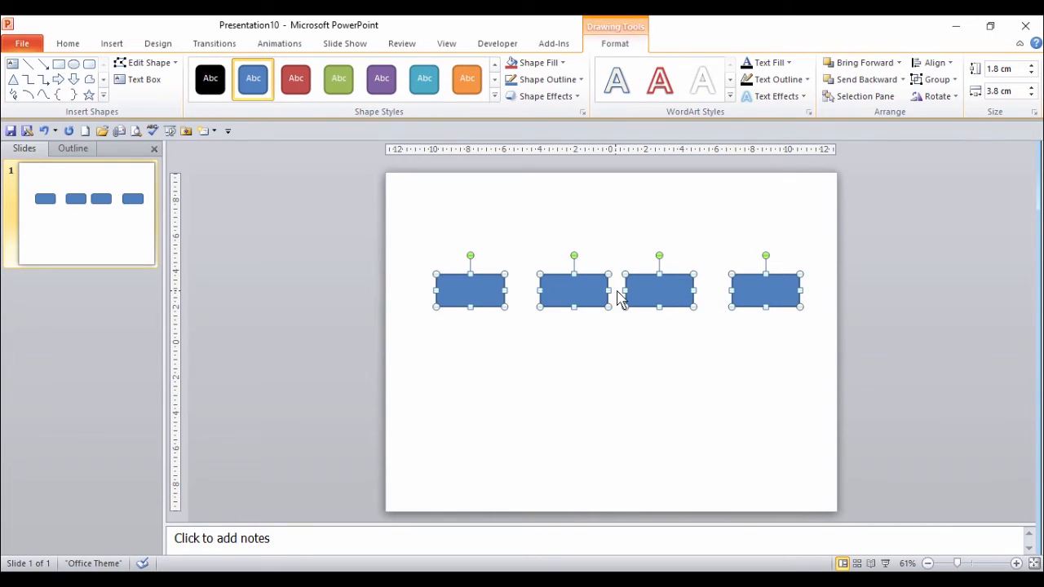
mouse_move(937, 79)
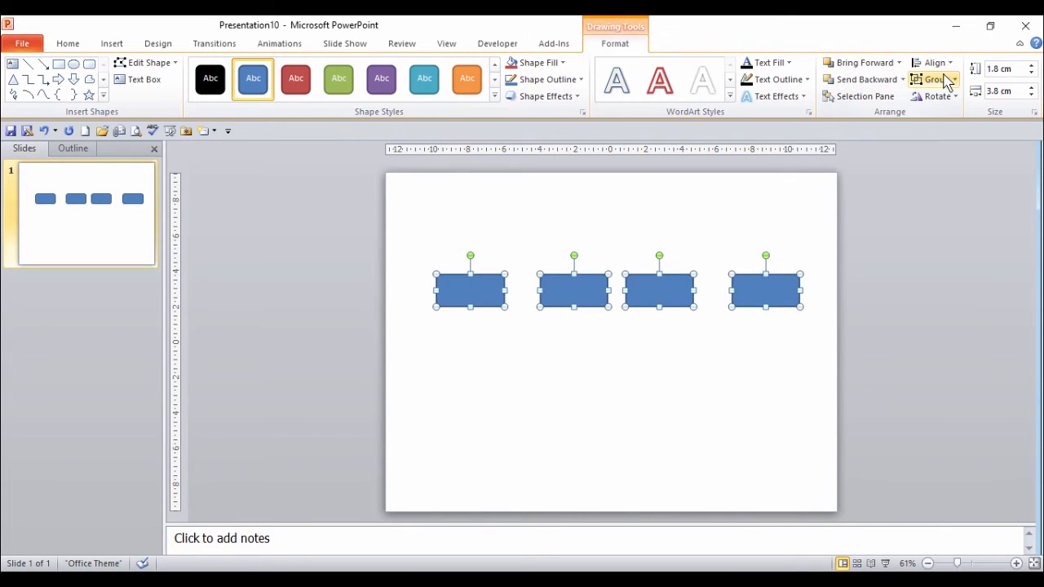
Apply Distribute Horizontally to give the four rectangles equal gaps.
click(934, 62)
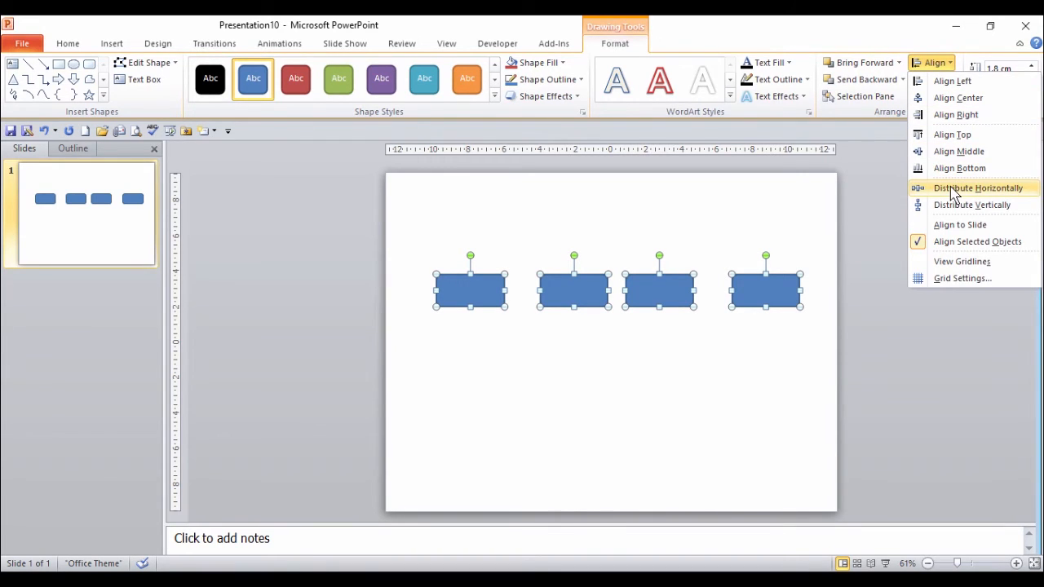
click(976, 187)
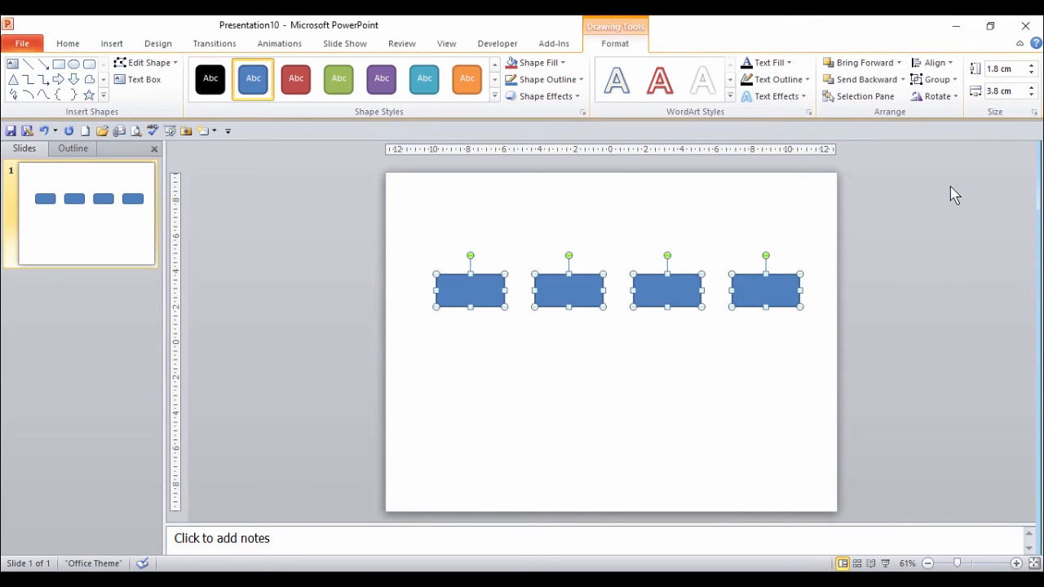
mouse_move(949, 194)
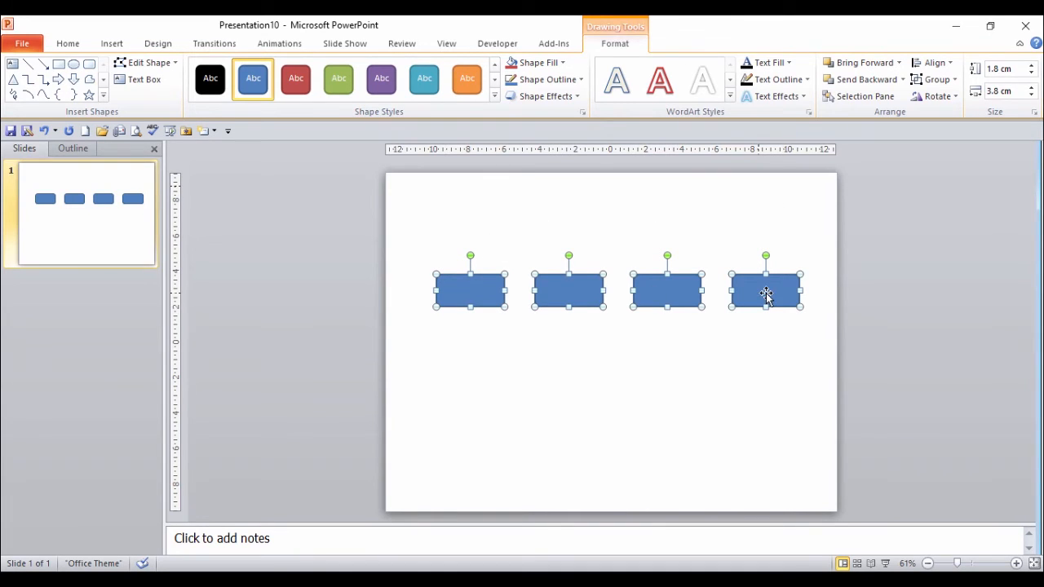
mouse_move(747, 363)
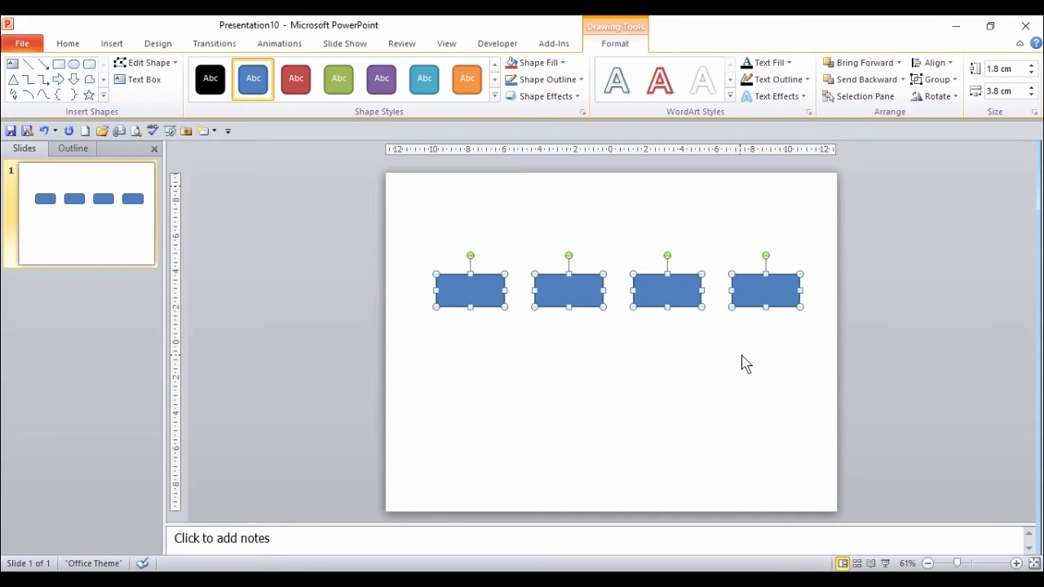
mouse_move(757, 345)
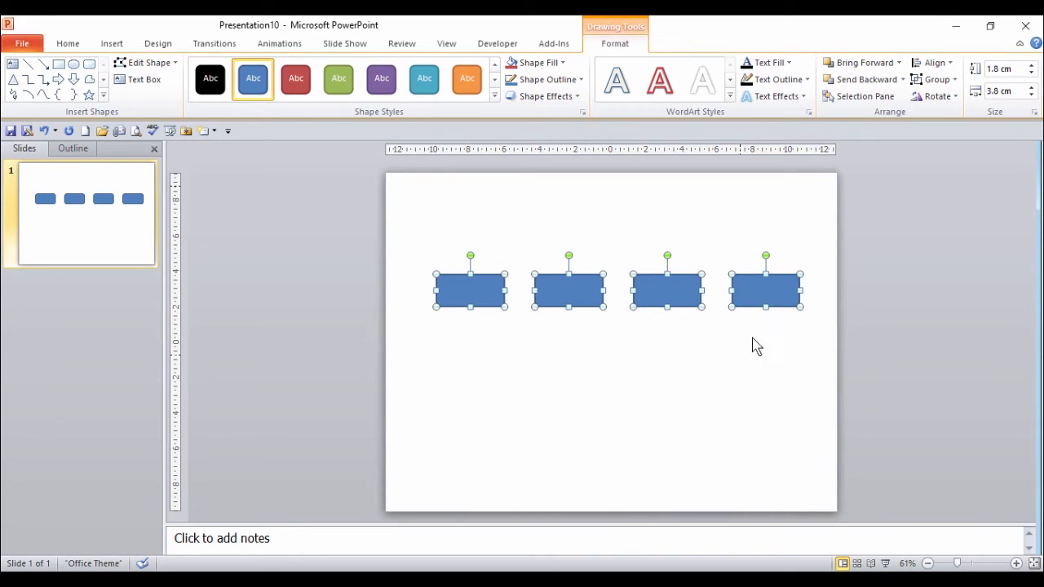
mouse_move(813, 356)
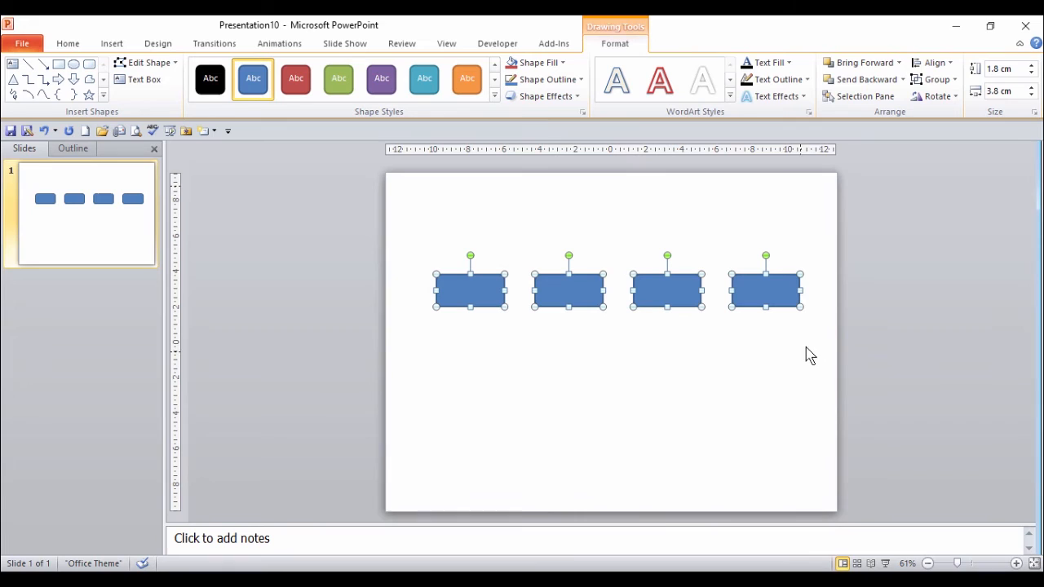
mouse_move(653, 375)
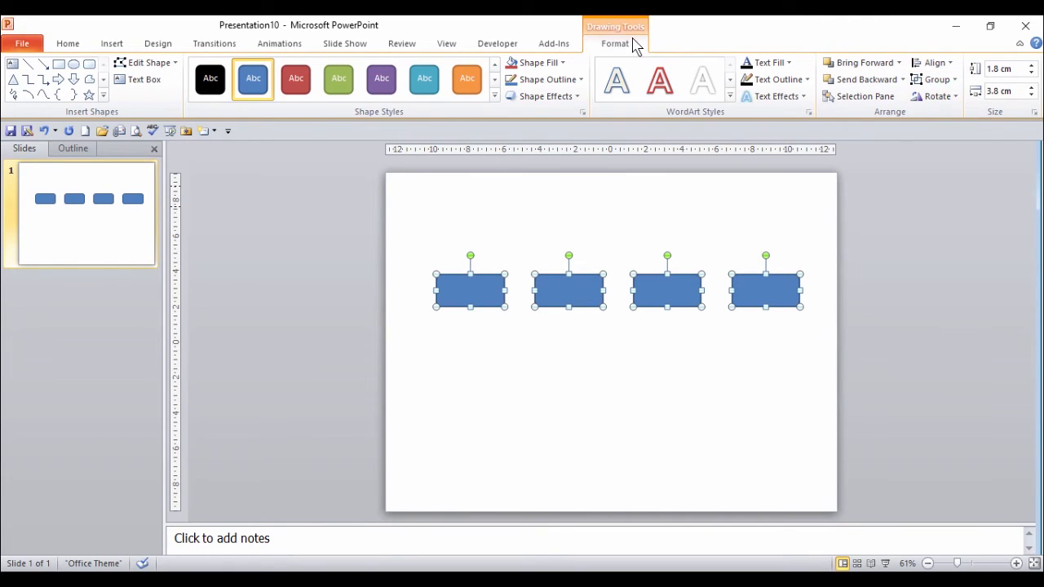
mouse_move(937, 78)
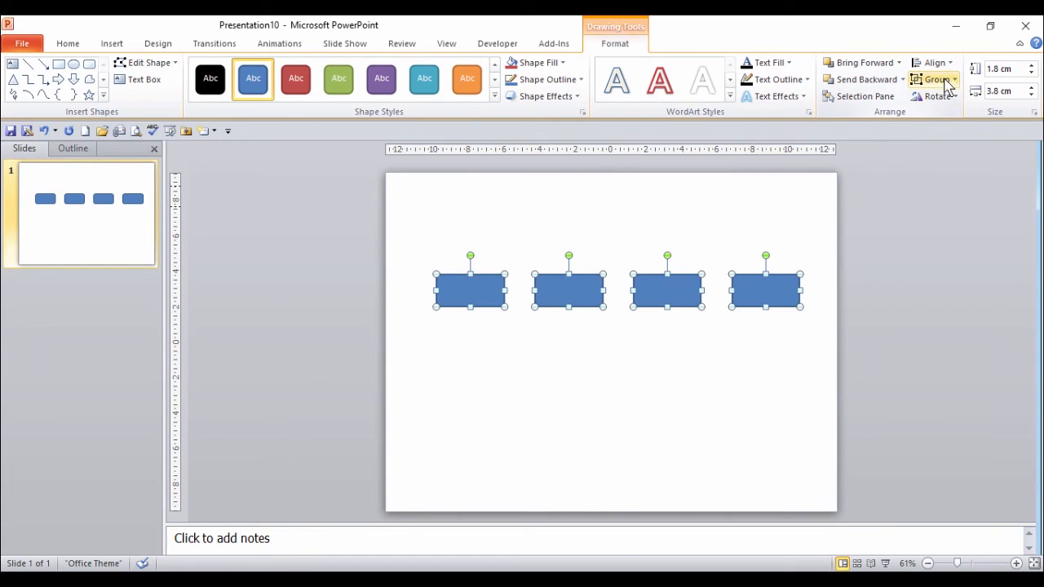
mouse_move(937, 79)
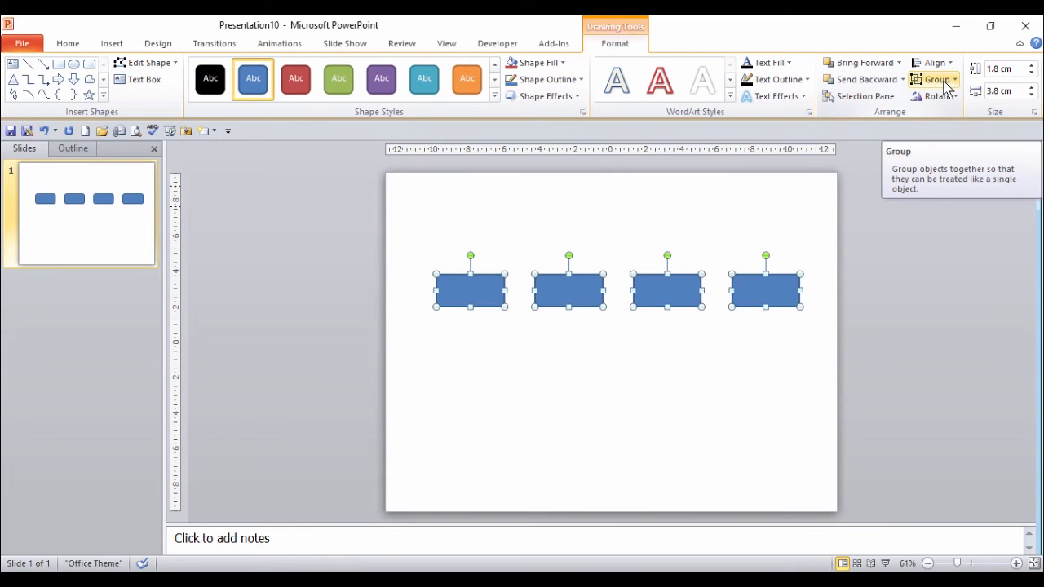
mouse_move(962, 79)
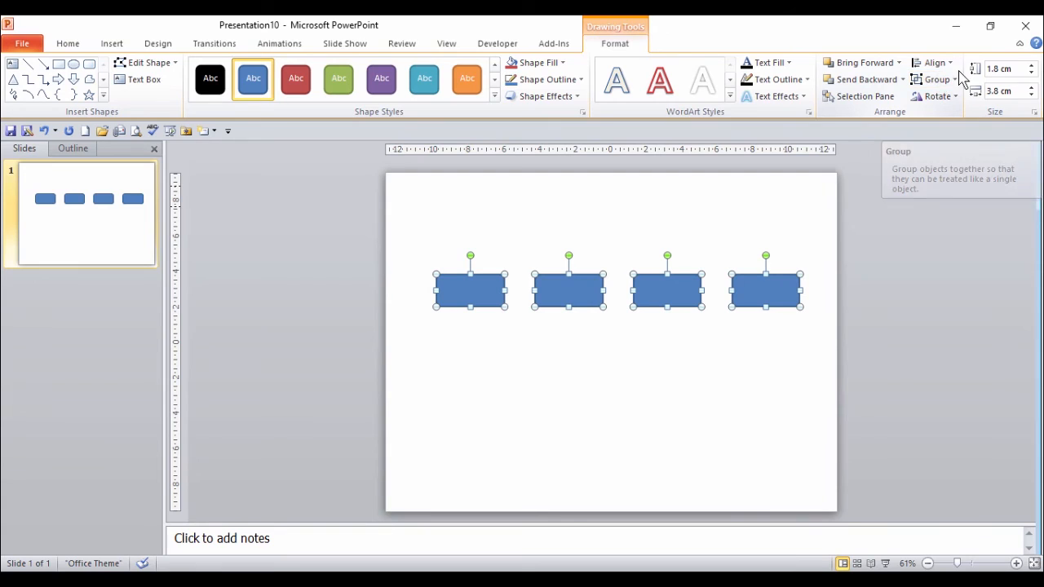
Group the four selected rectangles into a single object via Group > Group.
click(936, 78)
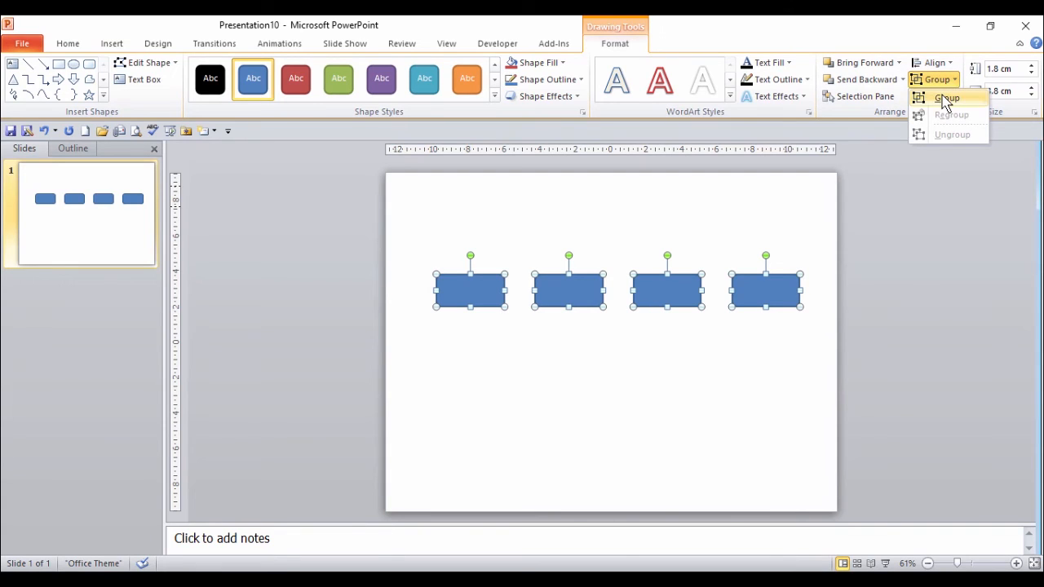
click(946, 98)
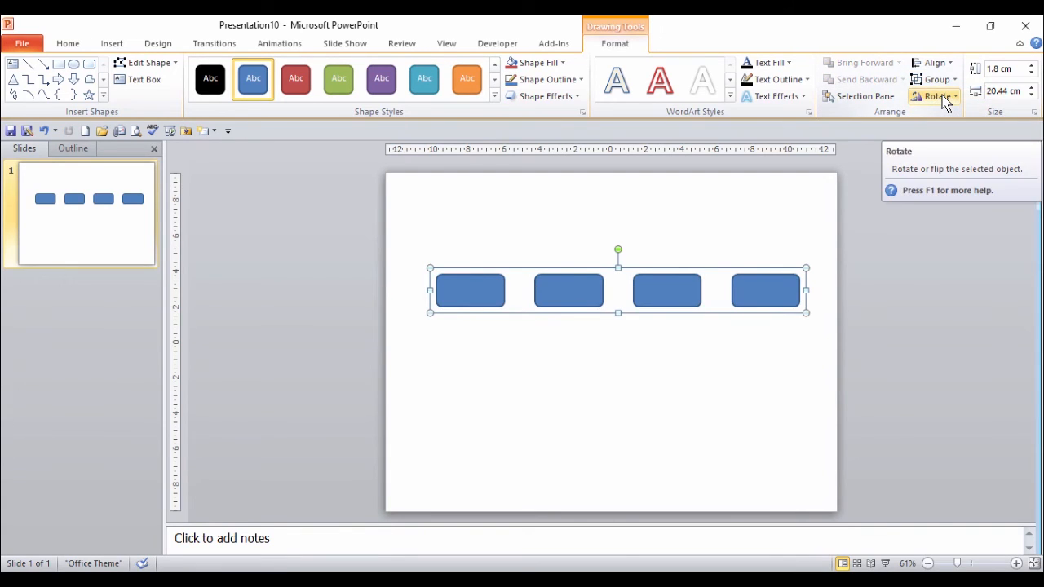
mouse_move(937, 62)
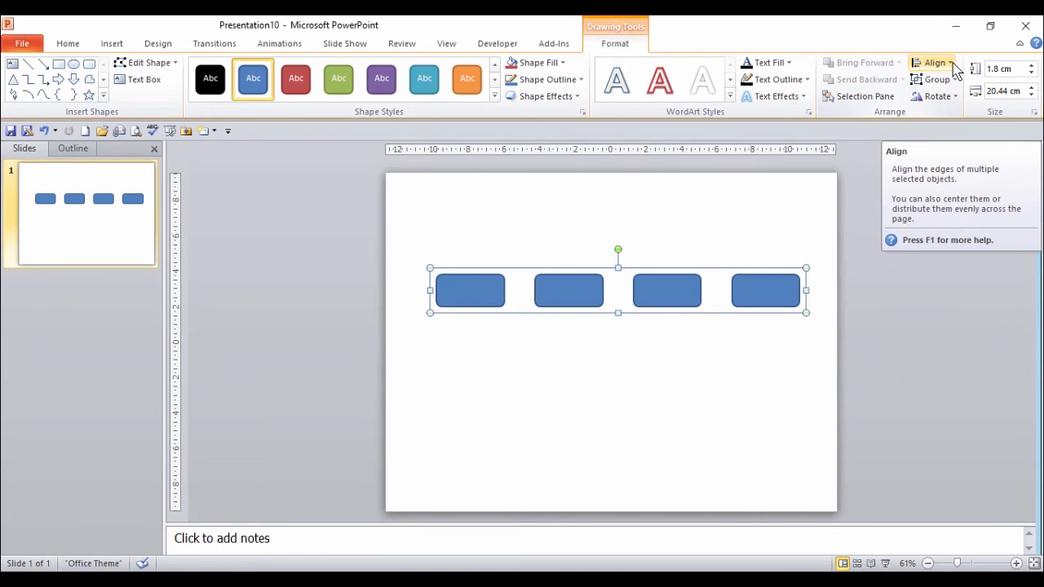
Align the group to the slide with Align Center and Align Middle.
click(937, 62)
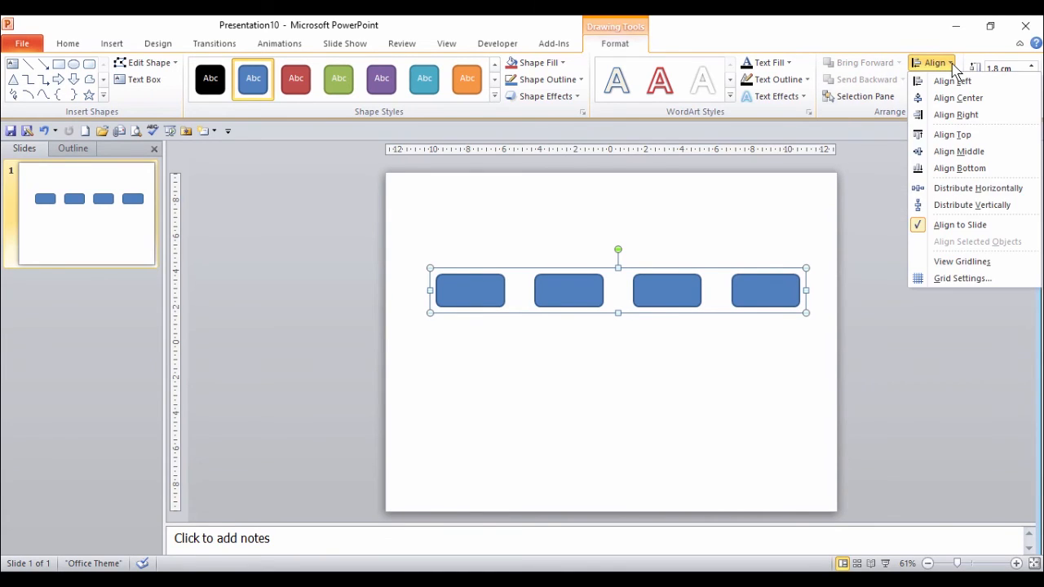
mouse_move(979, 187)
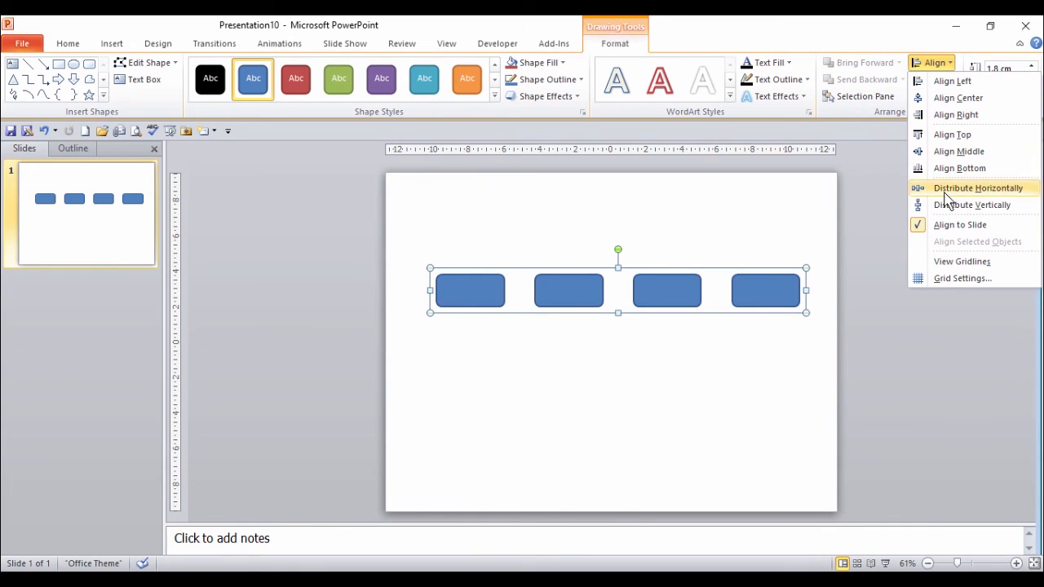
mouse_move(959, 225)
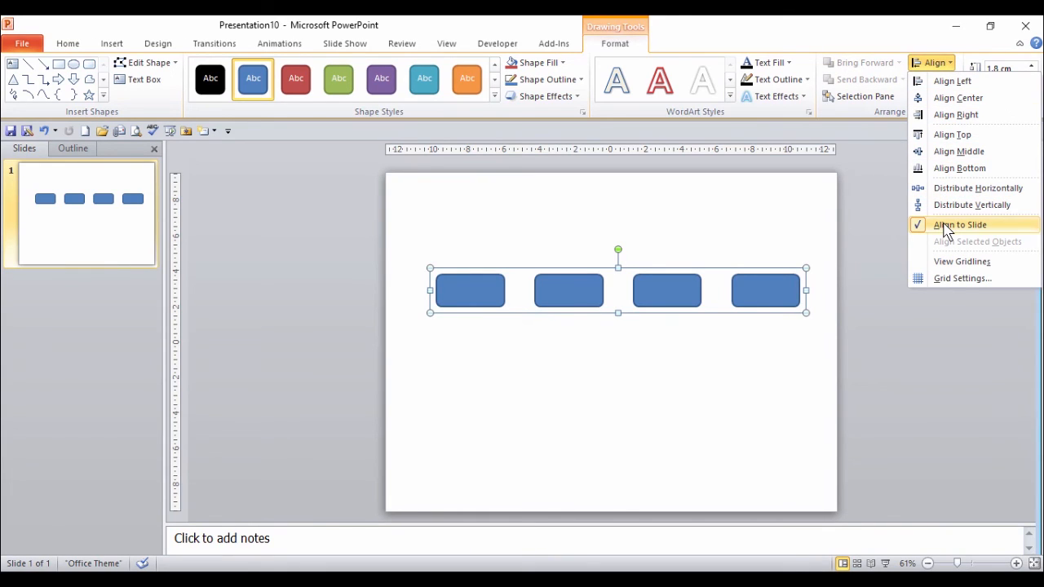
mouse_move(950, 232)
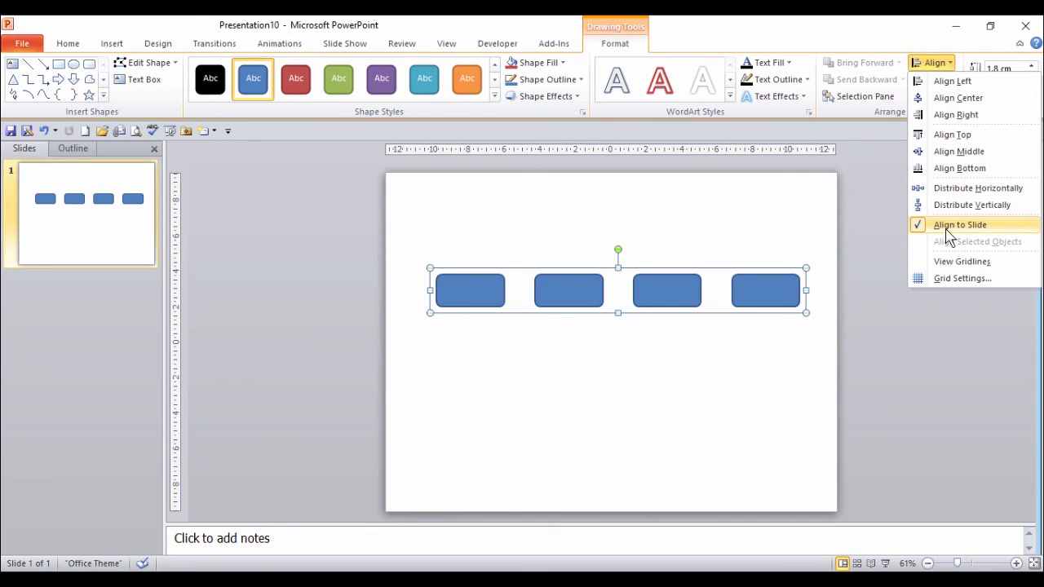
mouse_move(979, 188)
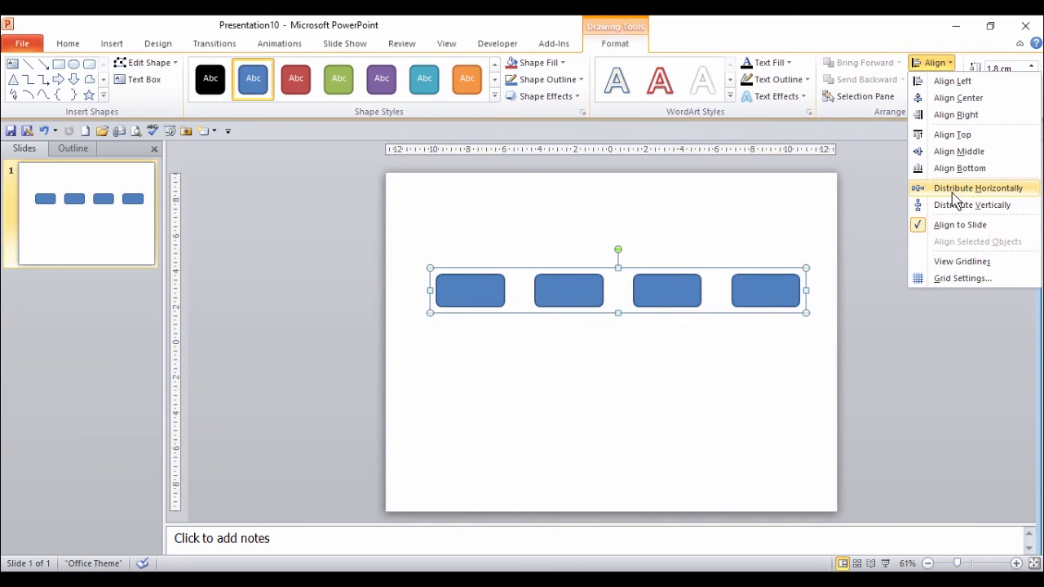
mouse_move(960, 98)
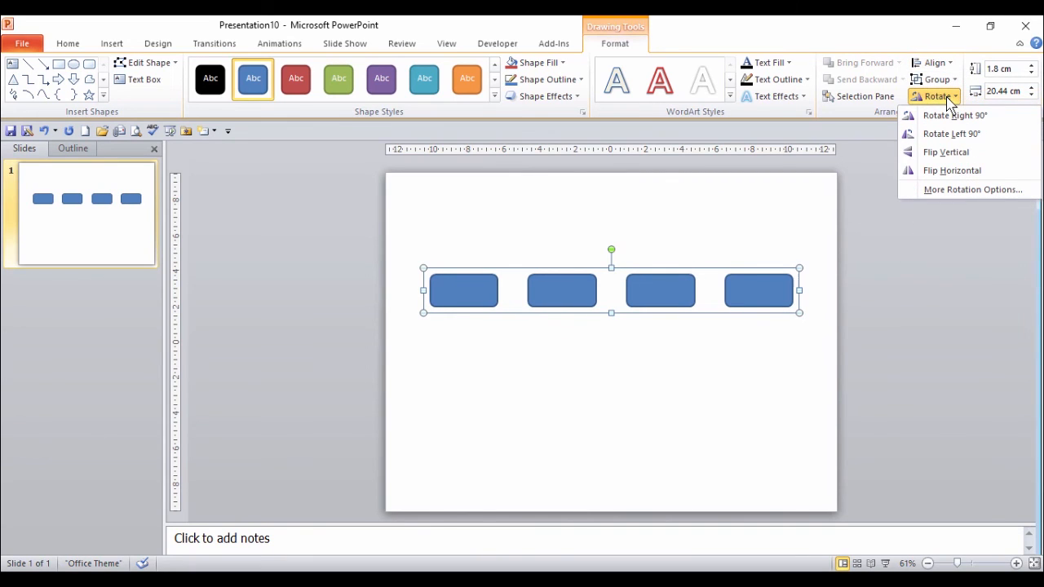
click(933, 62)
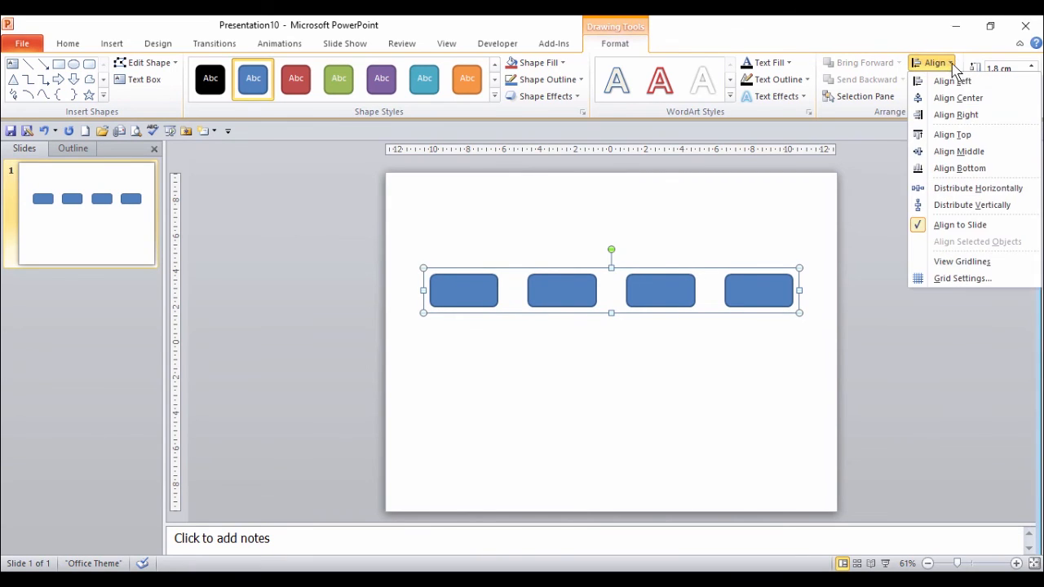
mouse_move(966, 150)
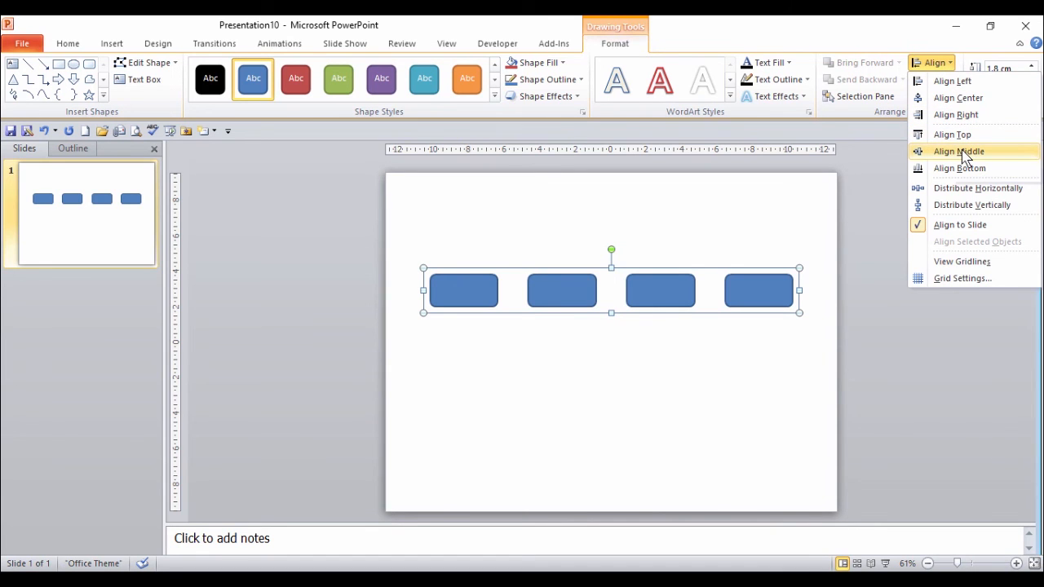
click(959, 150)
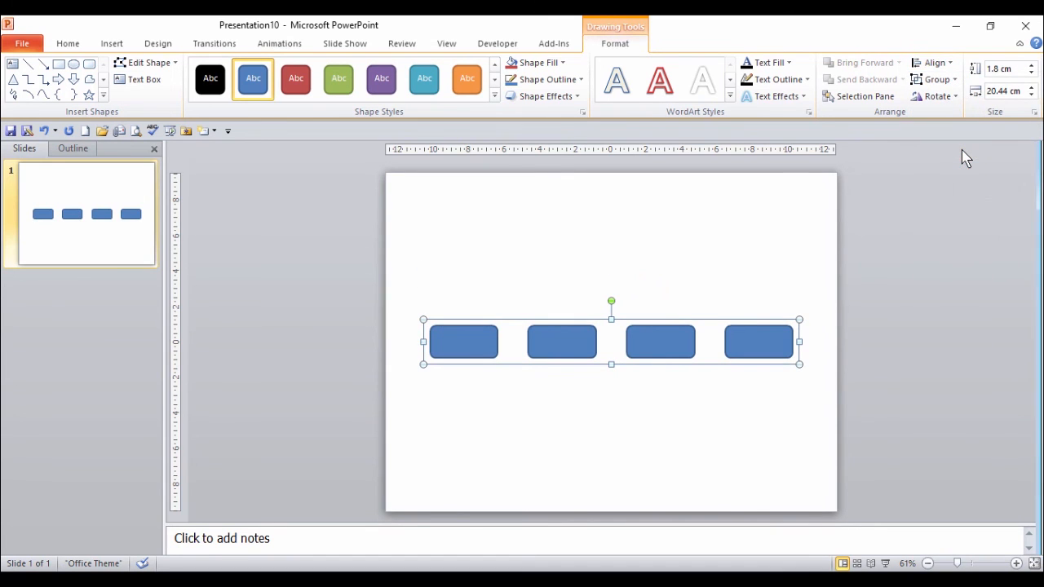